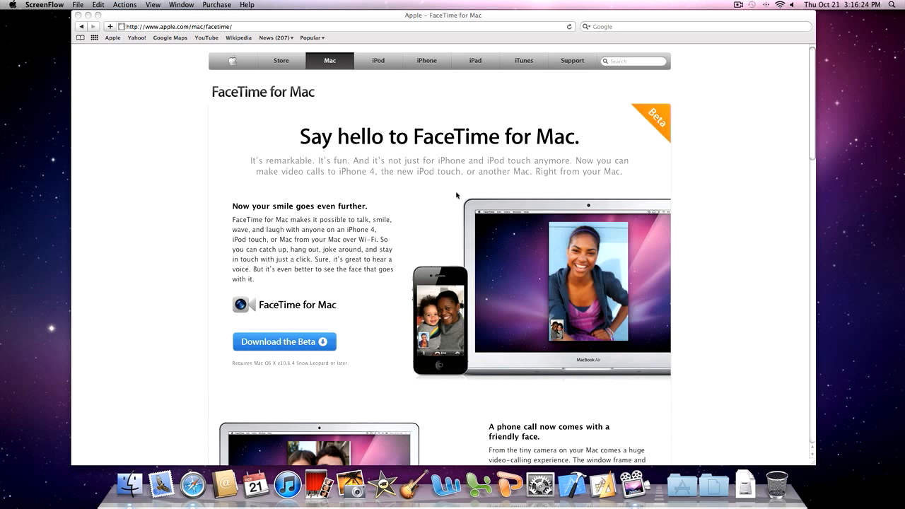
{"action": "mouse_move", "coordinate": [401, 189]}
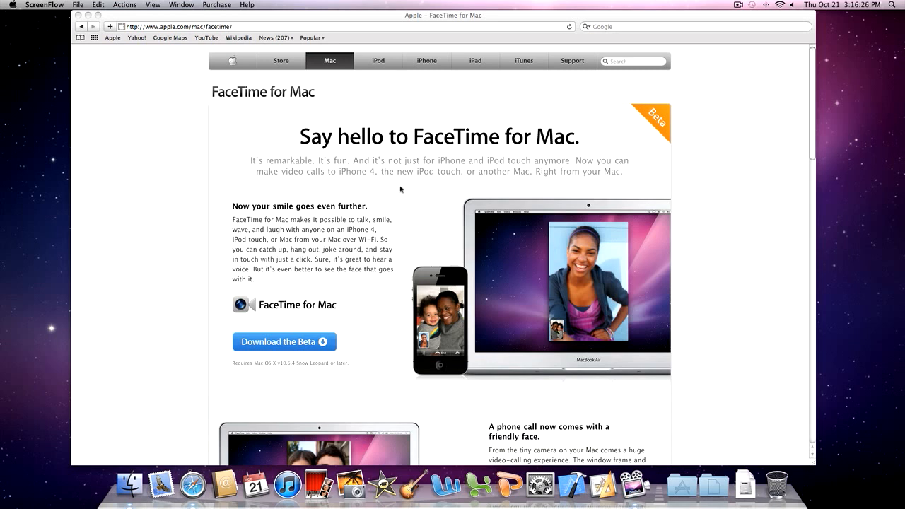
Scroll through Apple's FaceTime for Mac page down to its download section.
{"action": "scroll", "scroll_direction": "down", "scroll_amount": 3}
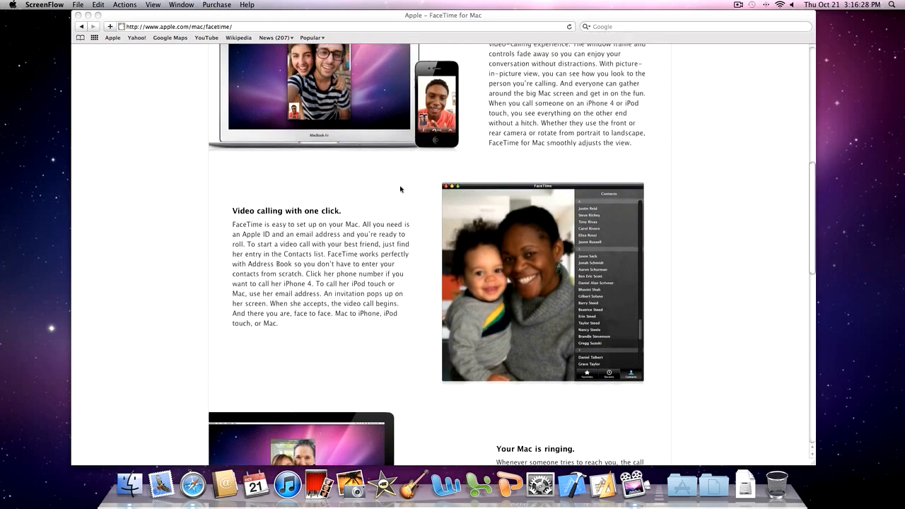
{"action": "scroll", "scroll_direction": "up", "scroll_amount": 3}
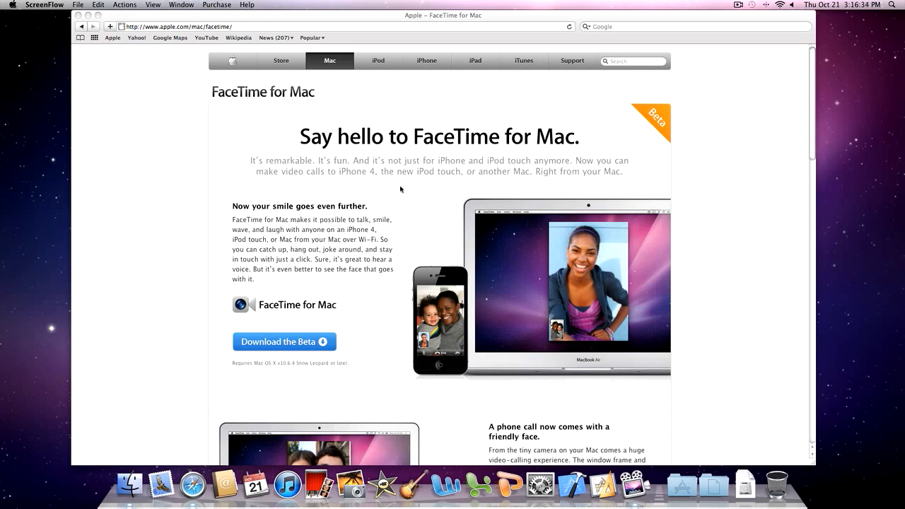
{"action": "scroll", "scroll_direction": "down", "scroll_amount": 3}
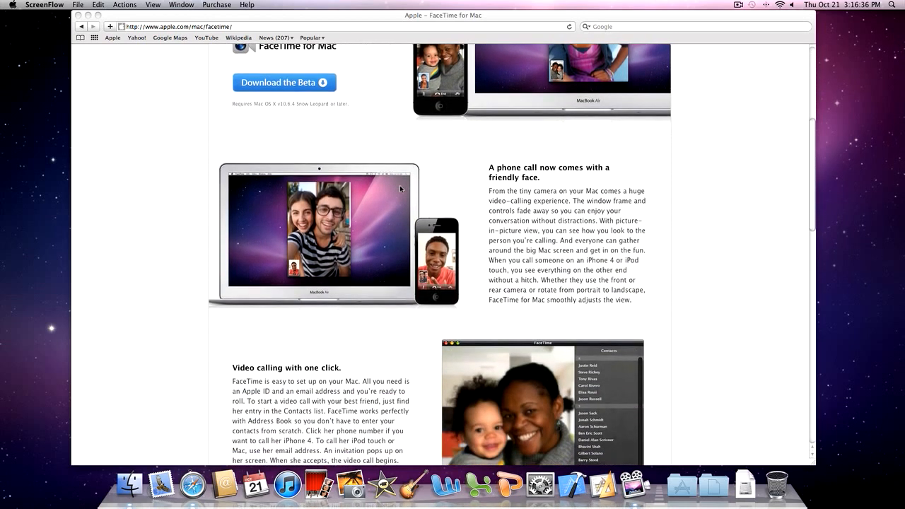
{"action": "scroll", "scroll_direction": "down", "scroll_amount": 3}
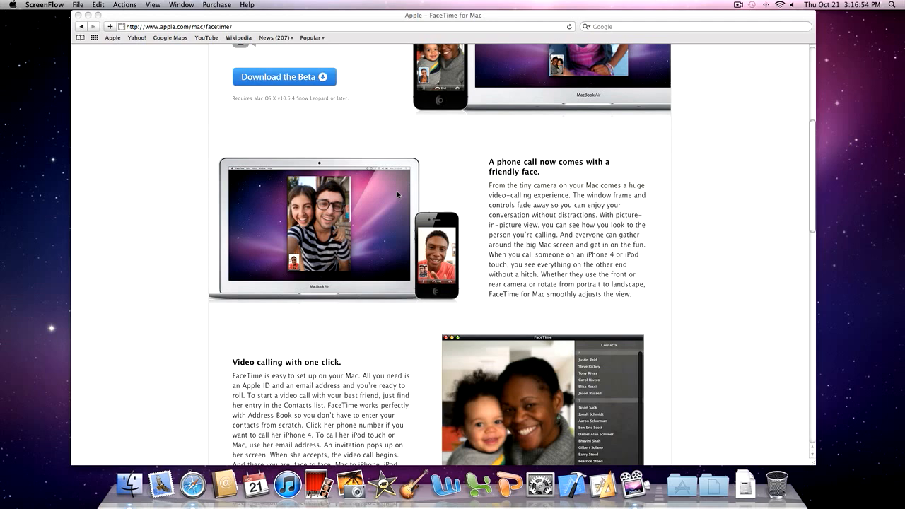
{"action": "scroll", "scroll_direction": "down", "scroll_amount": 3}
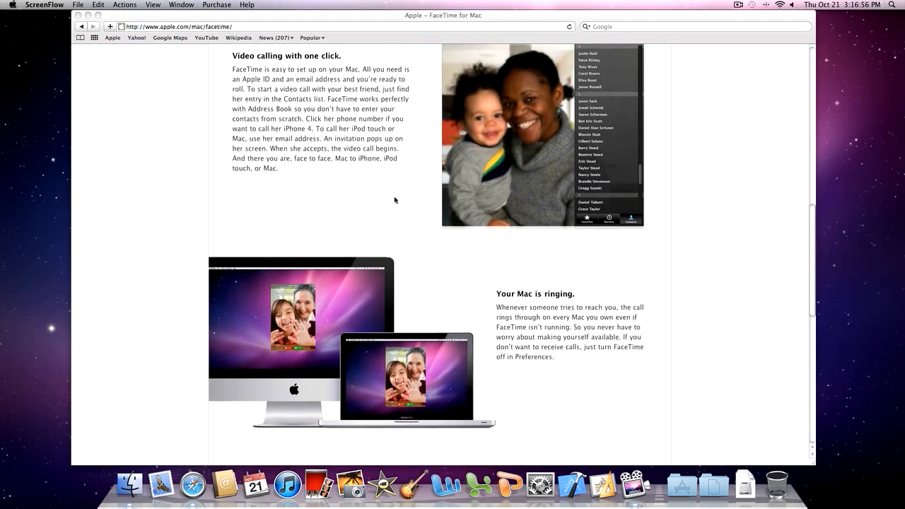
{"action": "scroll", "scroll_direction": "down", "scroll_amount": 3}
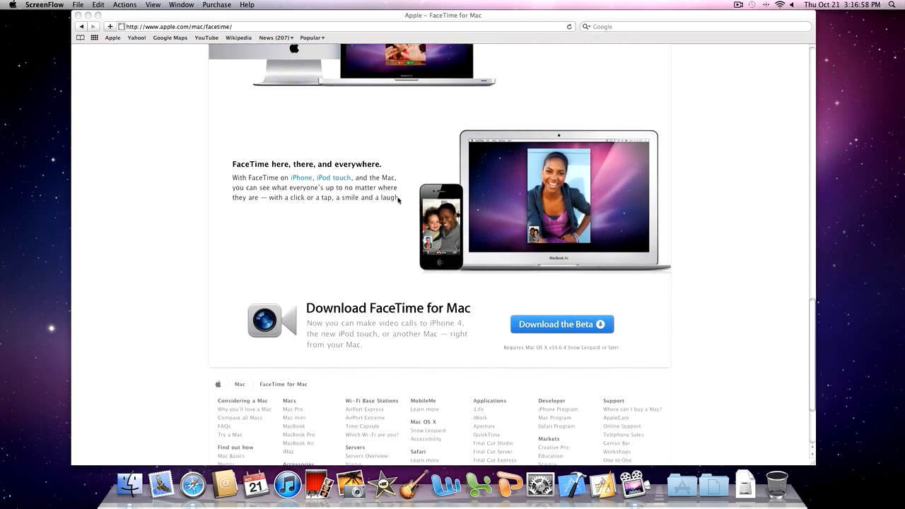
{"action": "scroll", "scroll_direction": "down", "scroll_amount": 3}
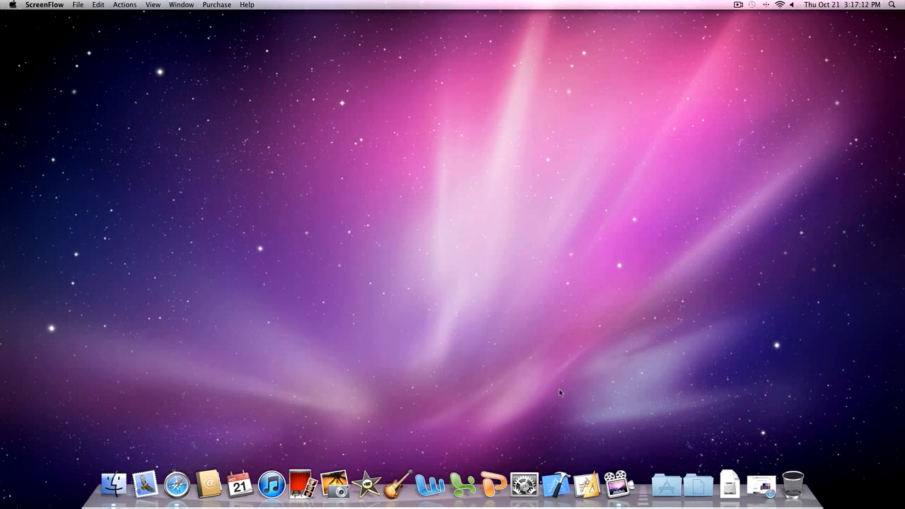
Launch FaceTime from the Dock to show five contacts beside the camera preview.
{"action": "left_click", "coordinate": [664, 485]}
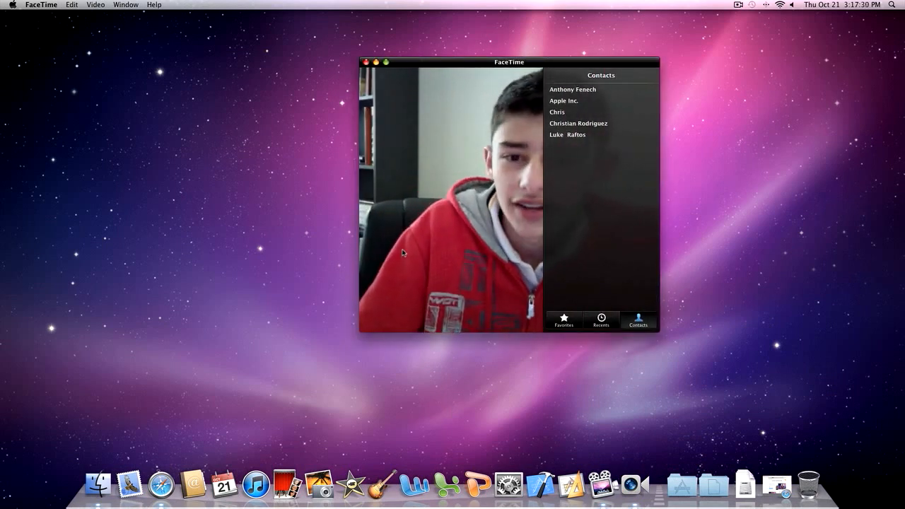
{"action": "mouse_move", "coordinate": [131, 485]}
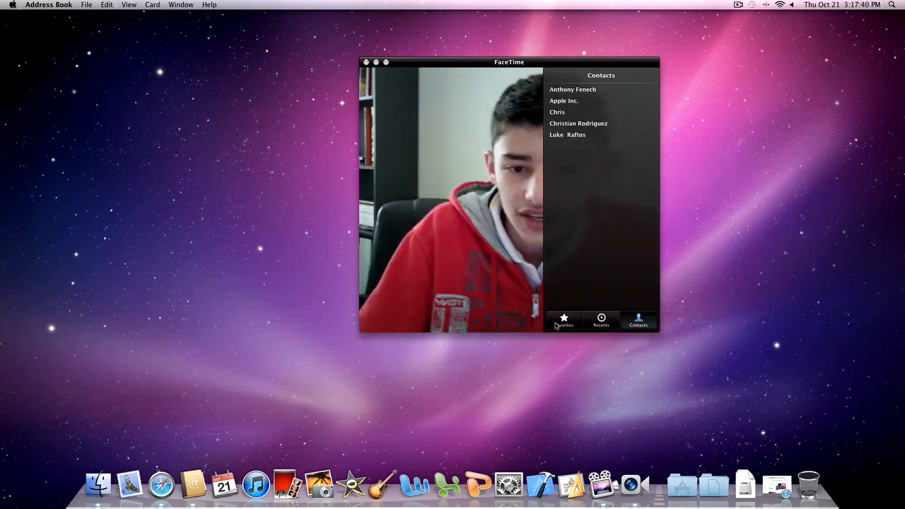
{"action": "left_click", "coordinate": [601, 320]}
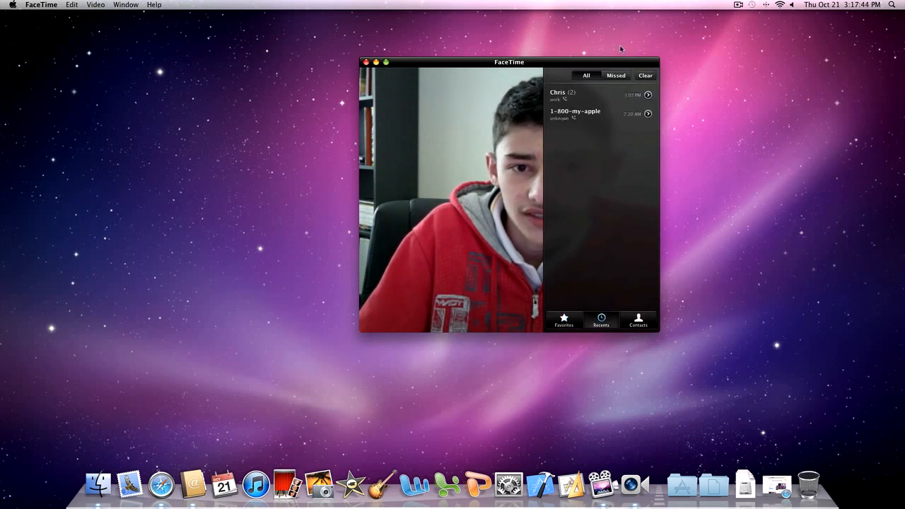
{"action": "left_click", "coordinate": [644, 76]}
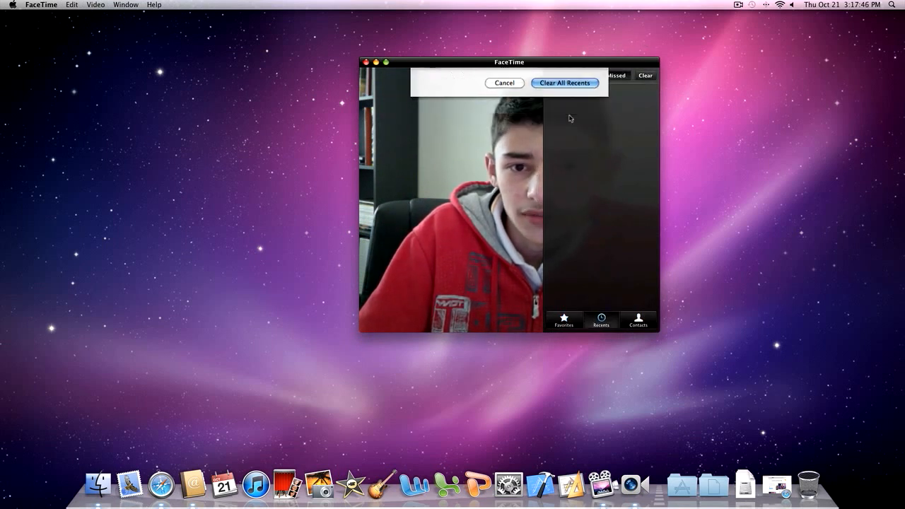
{"action": "left_click", "coordinate": [638, 320]}
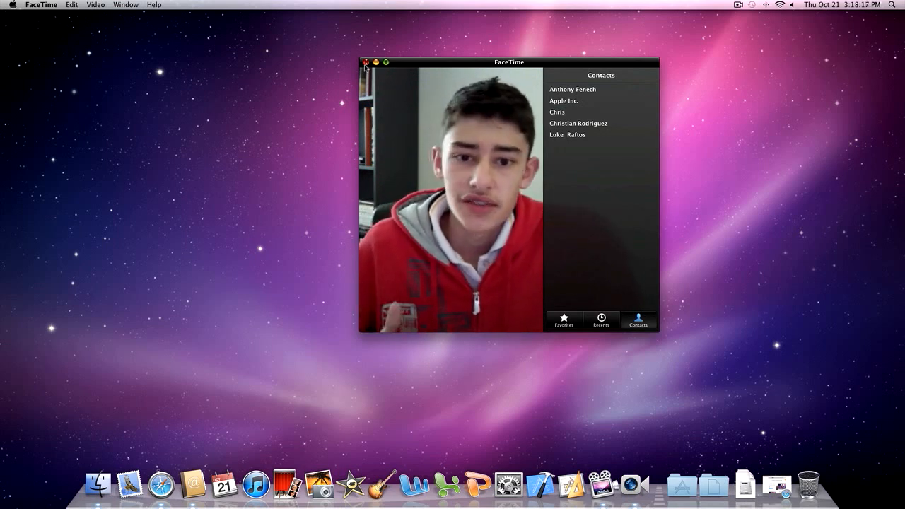
Close the FaceTime window so its Dock icon disappears.
{"action": "left_click", "coordinate": [365, 62]}
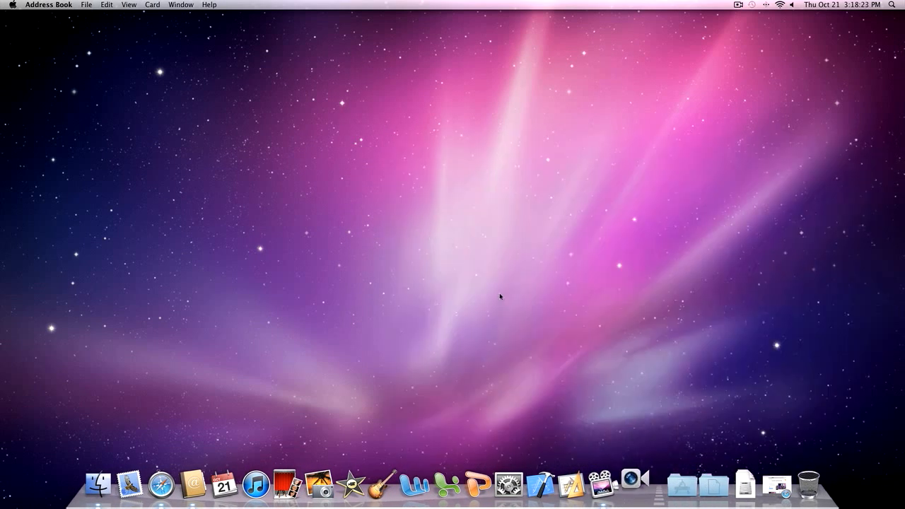
{"action": "left_click", "coordinate": [629, 484]}
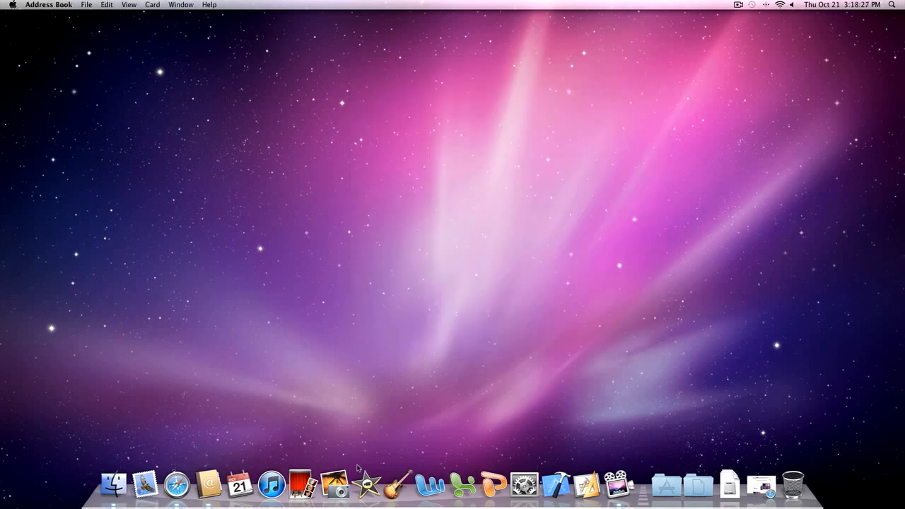
Reopen Safari on the FaceTime for Mac page, scroll partway down, then back up.
{"action": "left_click", "coordinate": [175, 484]}
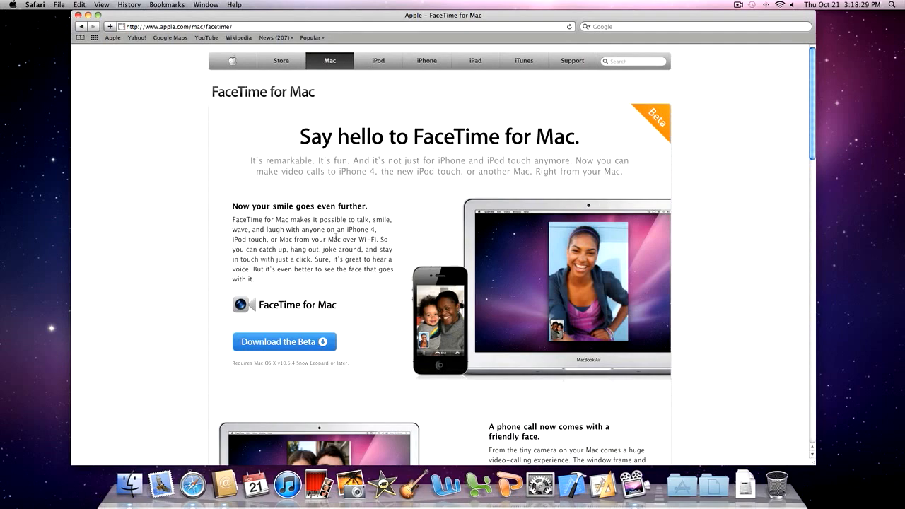
{"action": "mouse_move", "coordinate": [162, 225]}
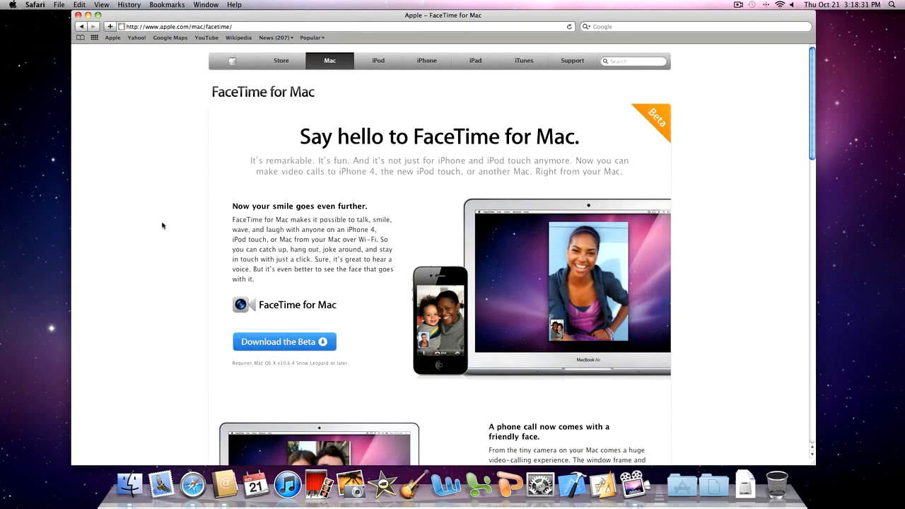
{"action": "scroll", "scroll_direction": "down", "scroll_amount": 3}
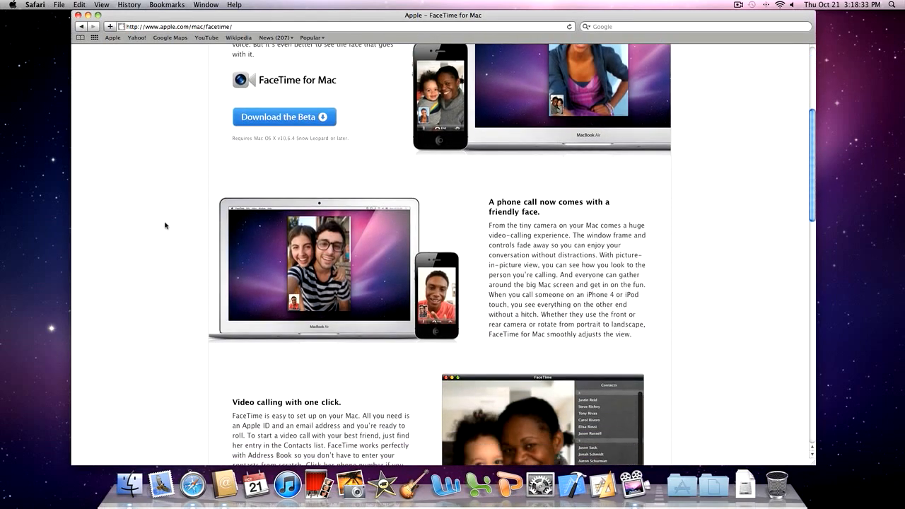
{"action": "scroll", "scroll_direction": "down", "scroll_amount": 3}
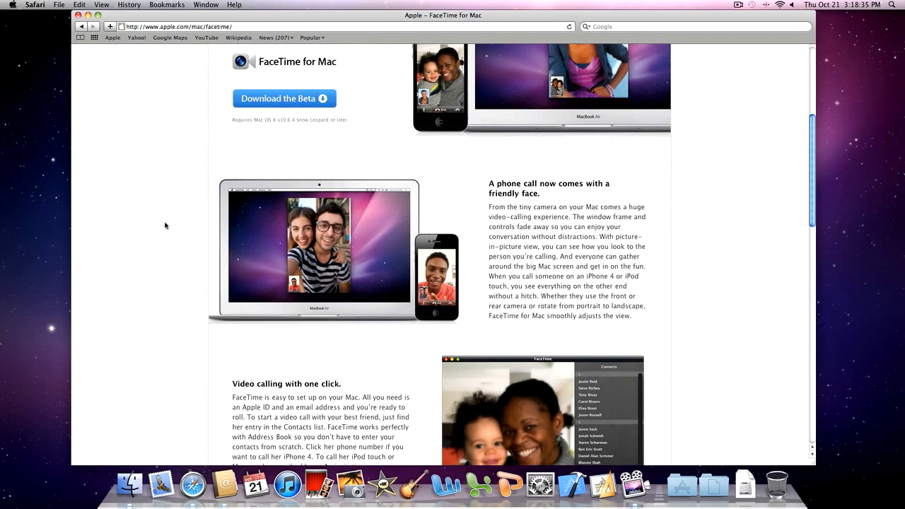
{"action": "scroll", "scroll_direction": "up", "scroll_amount": 3}
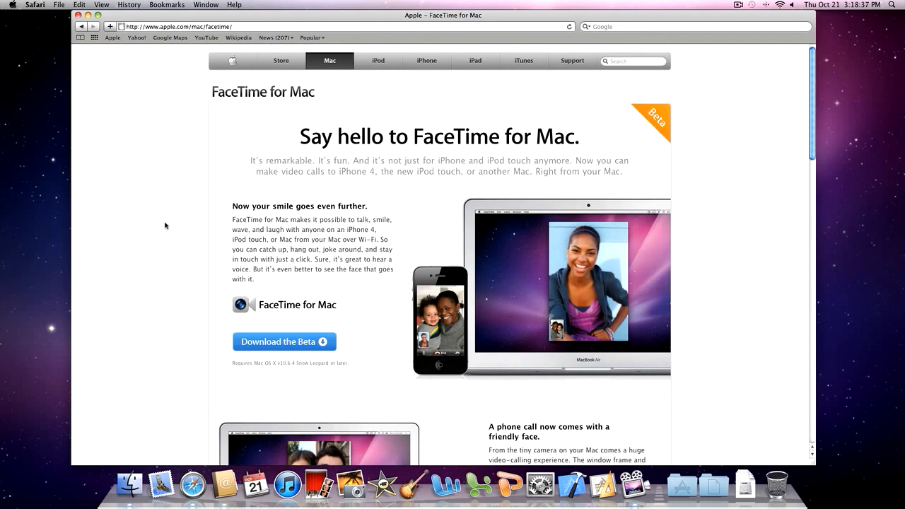
{"action": "mouse_move", "coordinate": [180, 252]}
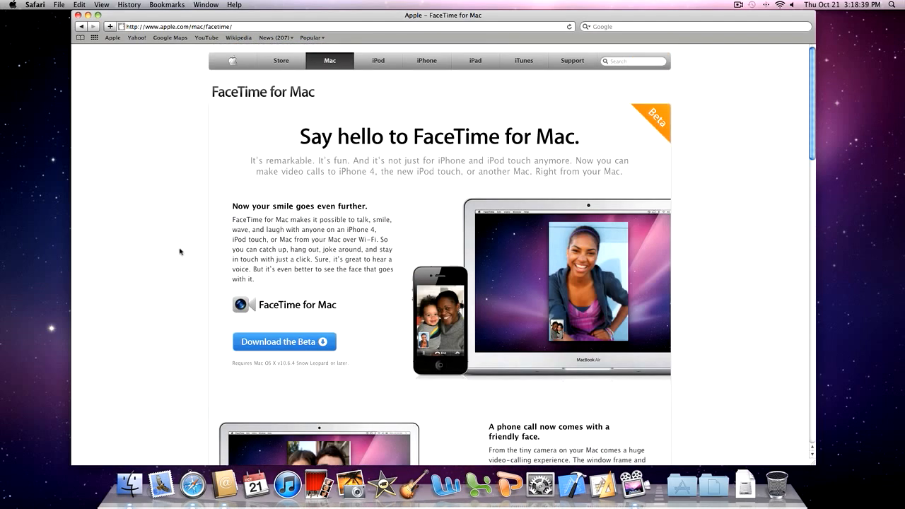